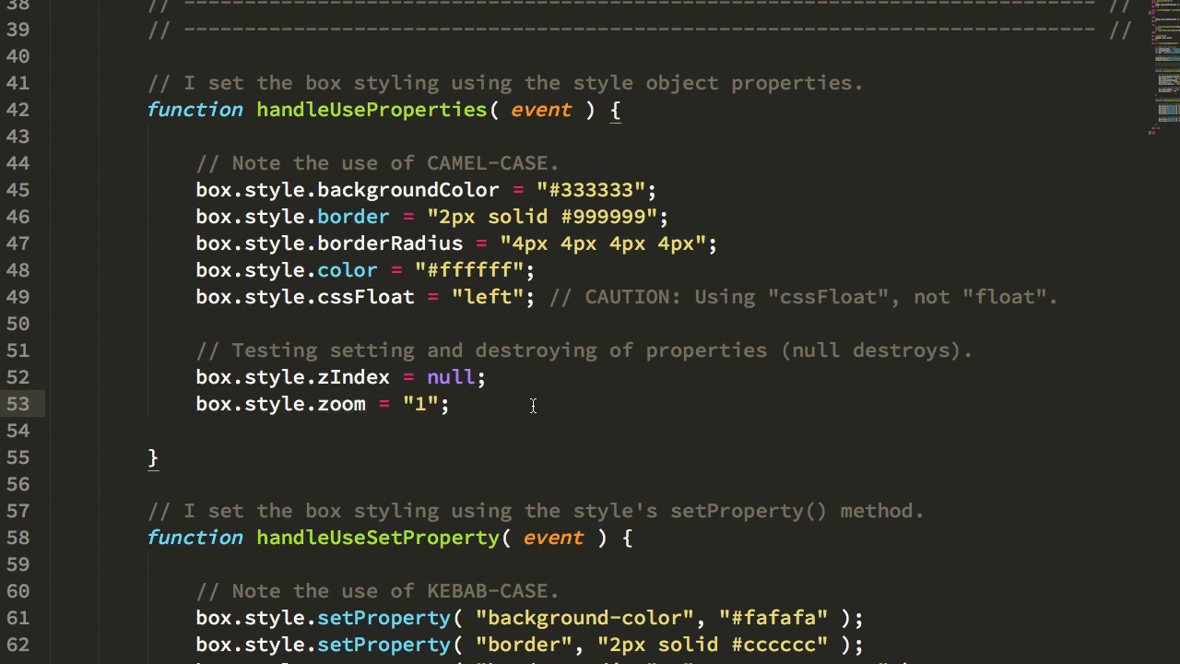
{"action": "mouse_move", "coordinate": [750, 199]}
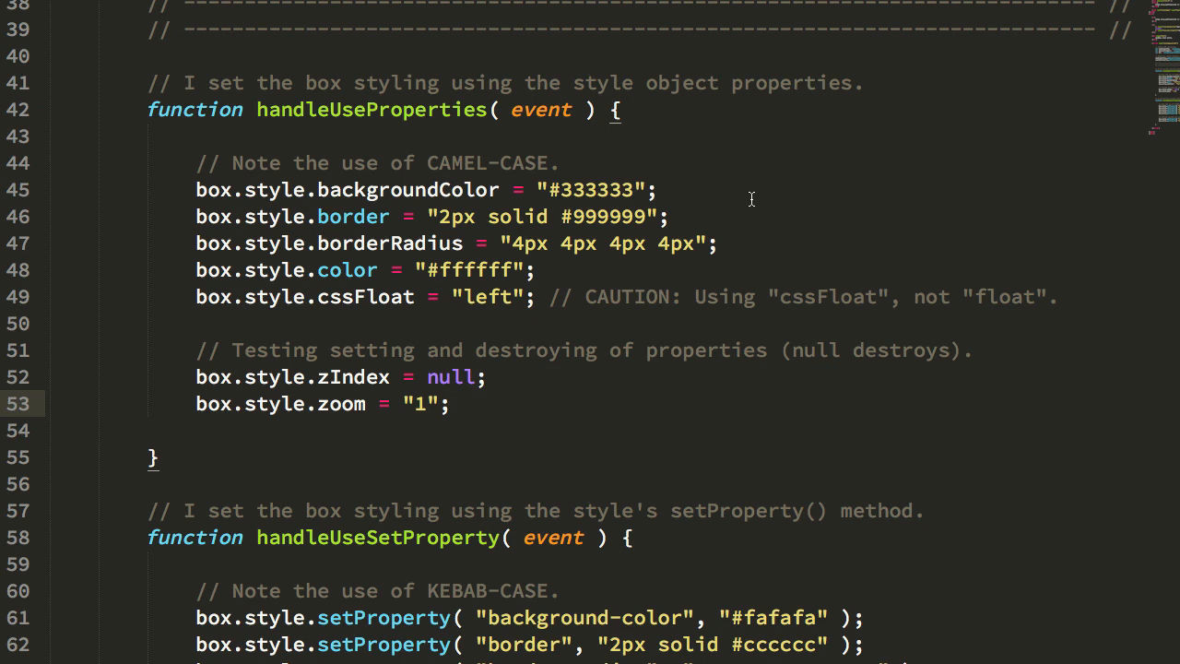
Highlight the backgroundColor and cssFloat property names in the styling code.
{"action": "double_click", "coordinate": [407, 190]}
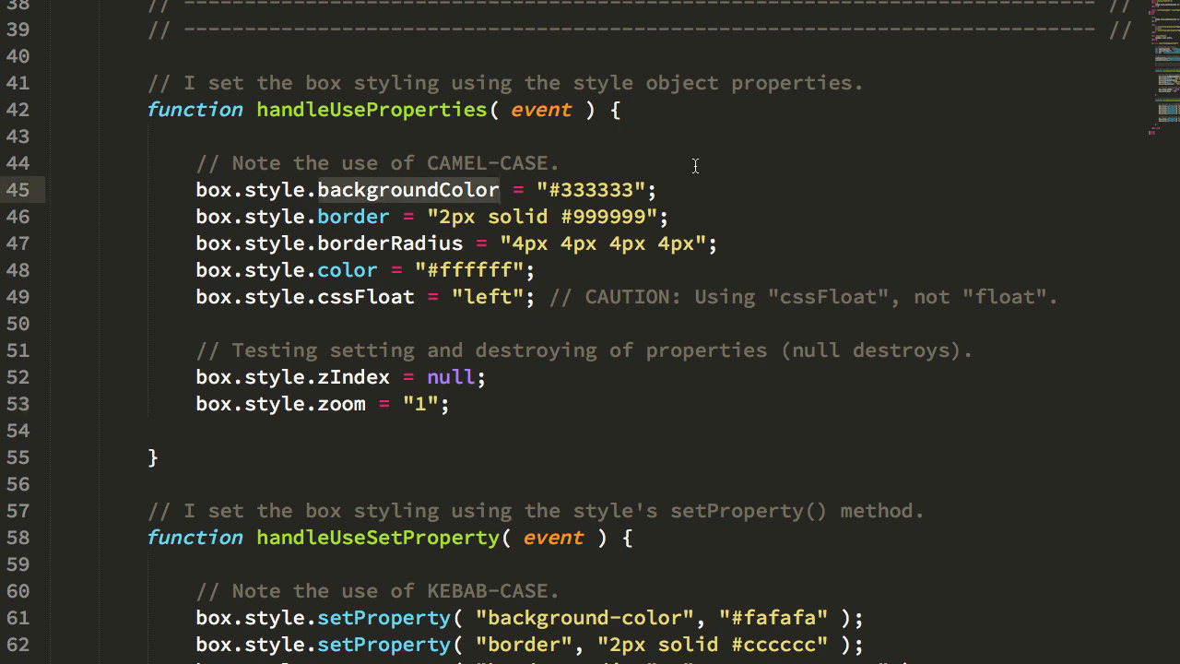
{"action": "mouse_move", "coordinate": [339, 193]}
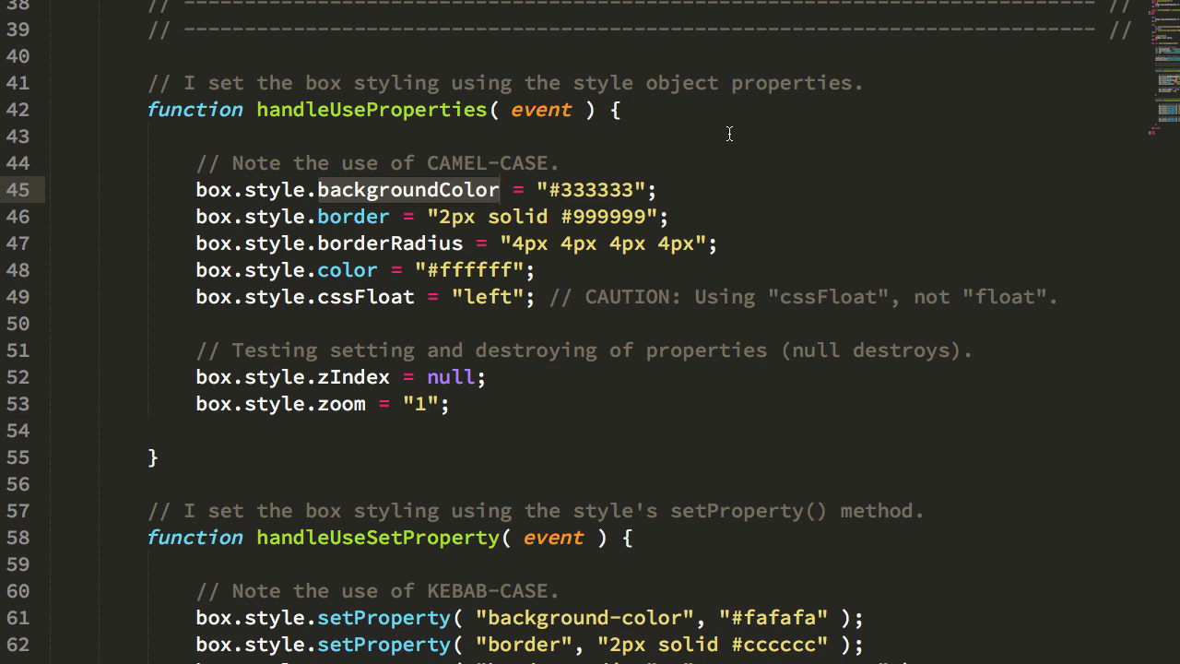
{"action": "mouse_move", "coordinate": [394, 319]}
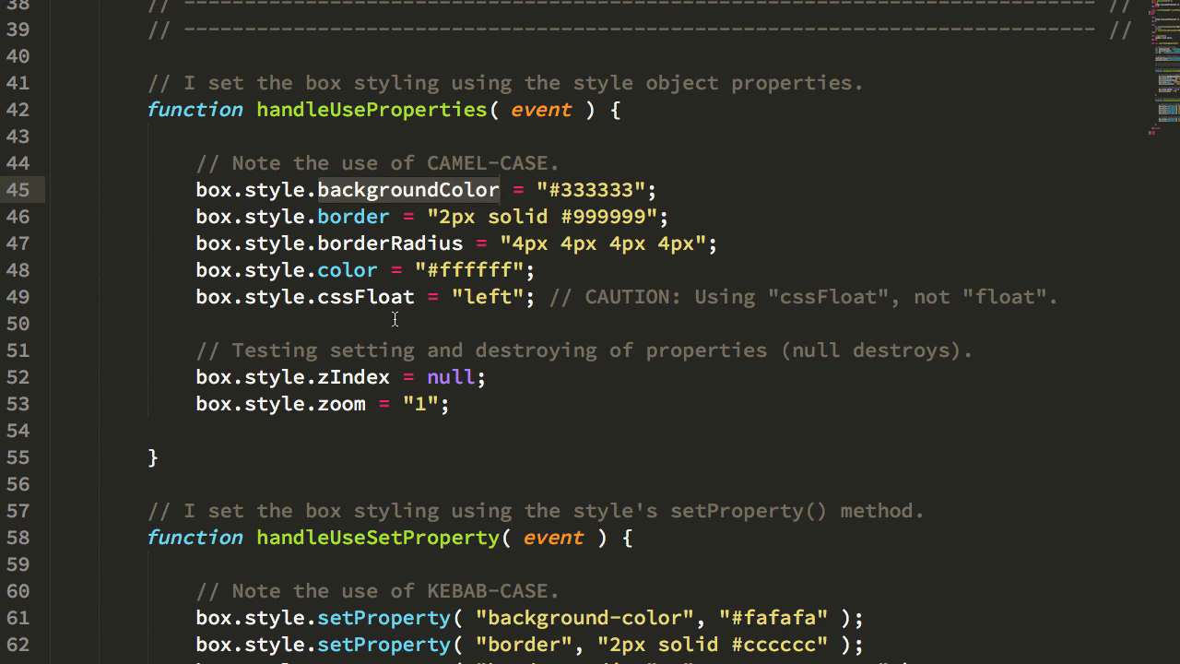
{"action": "left_click", "coordinate": [352, 297]}
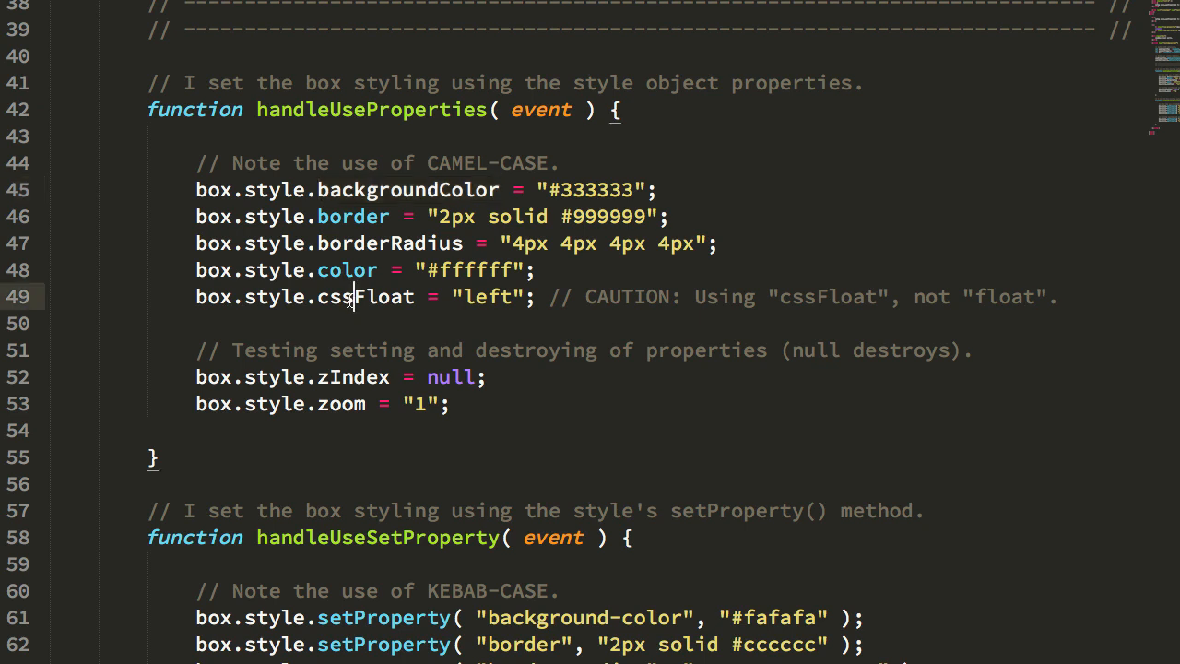
{"action": "double_click", "coordinate": [367, 297]}
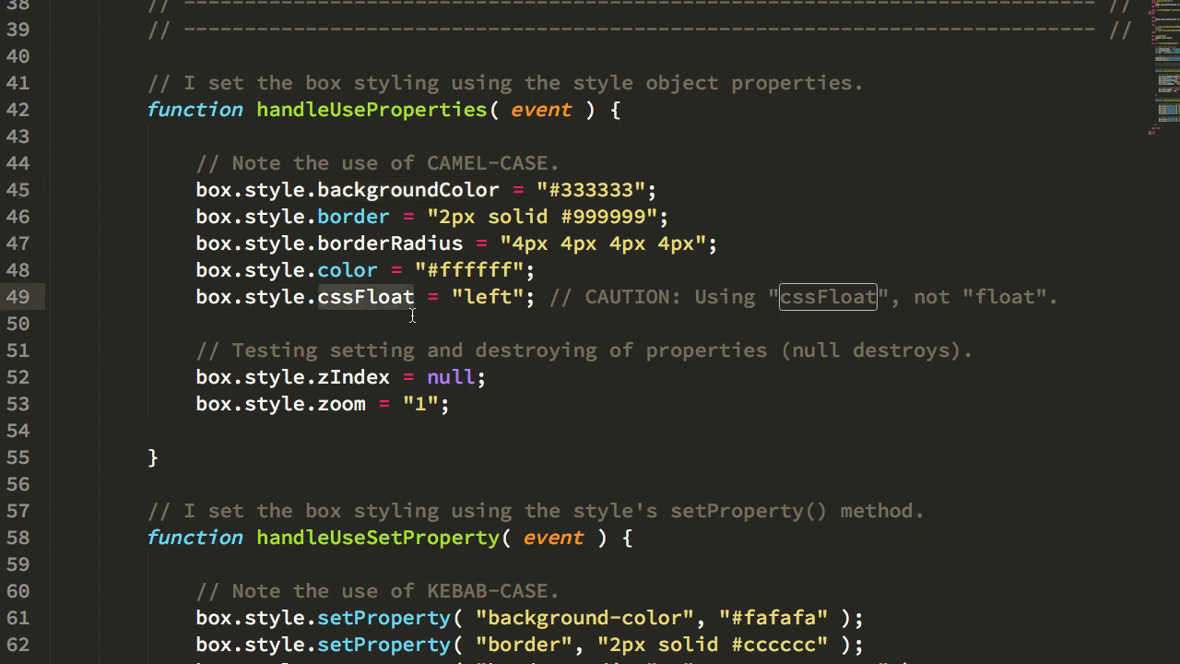
{"action": "mouse_move", "coordinate": [441, 321]}
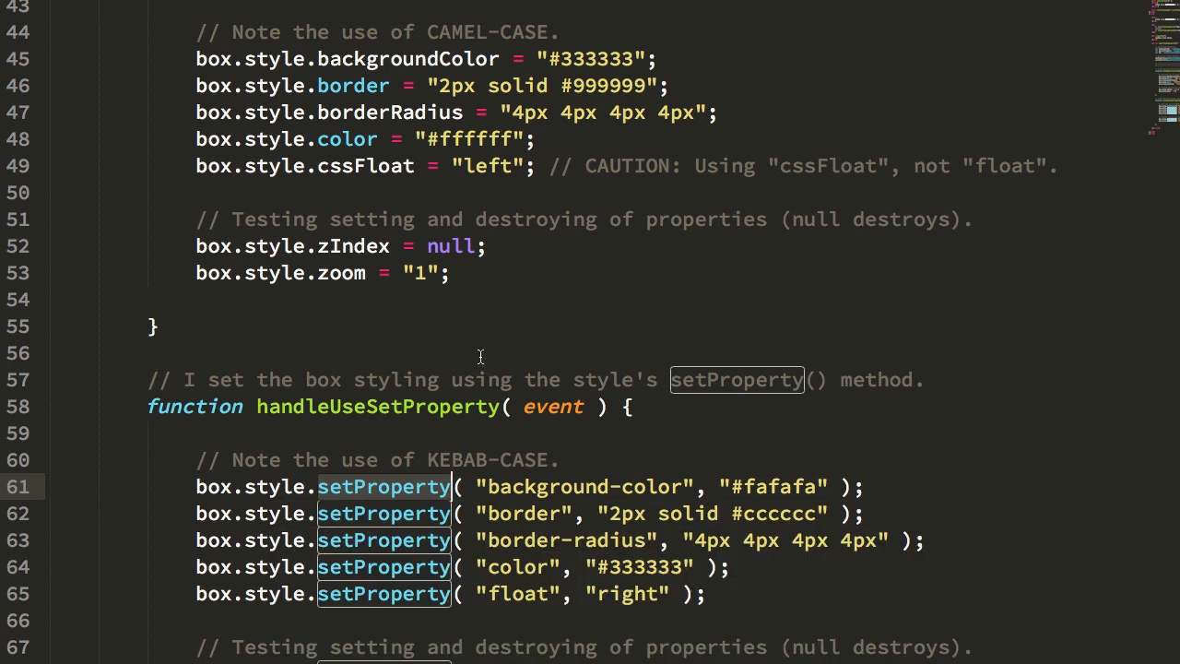
{"action": "scroll", "scroll_direction": "down", "scroll_amount": 3}
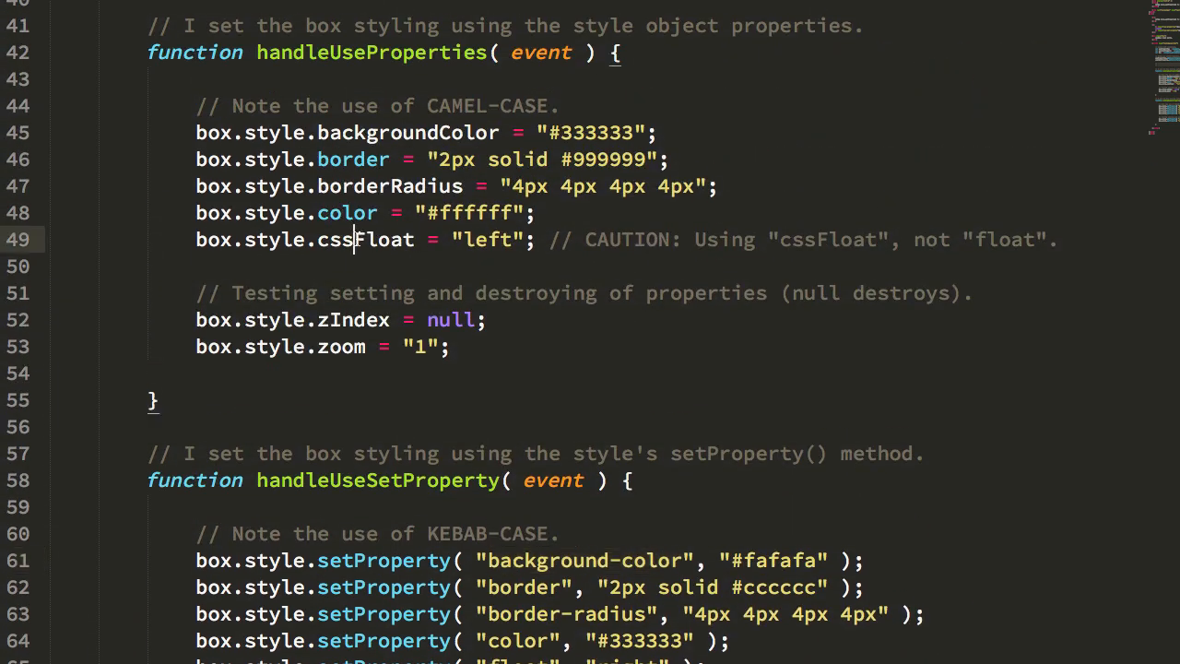
{"action": "double_click", "coordinate": [365, 239]}
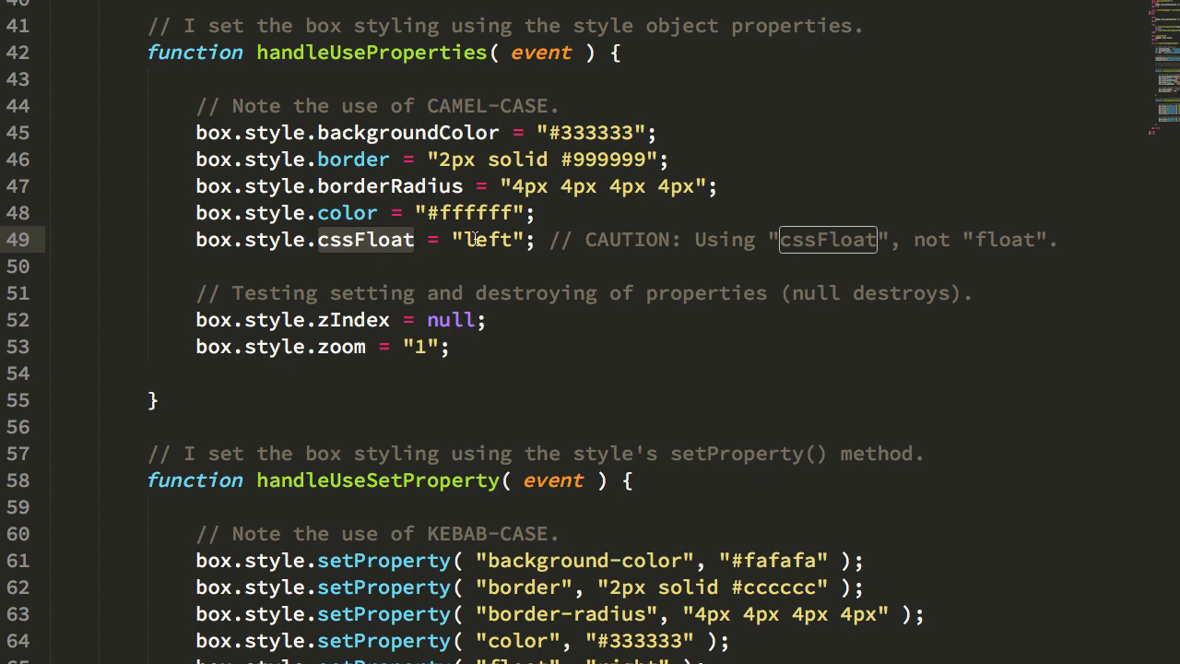
{"action": "scroll", "scroll_direction": "down", "scroll_amount": 3}
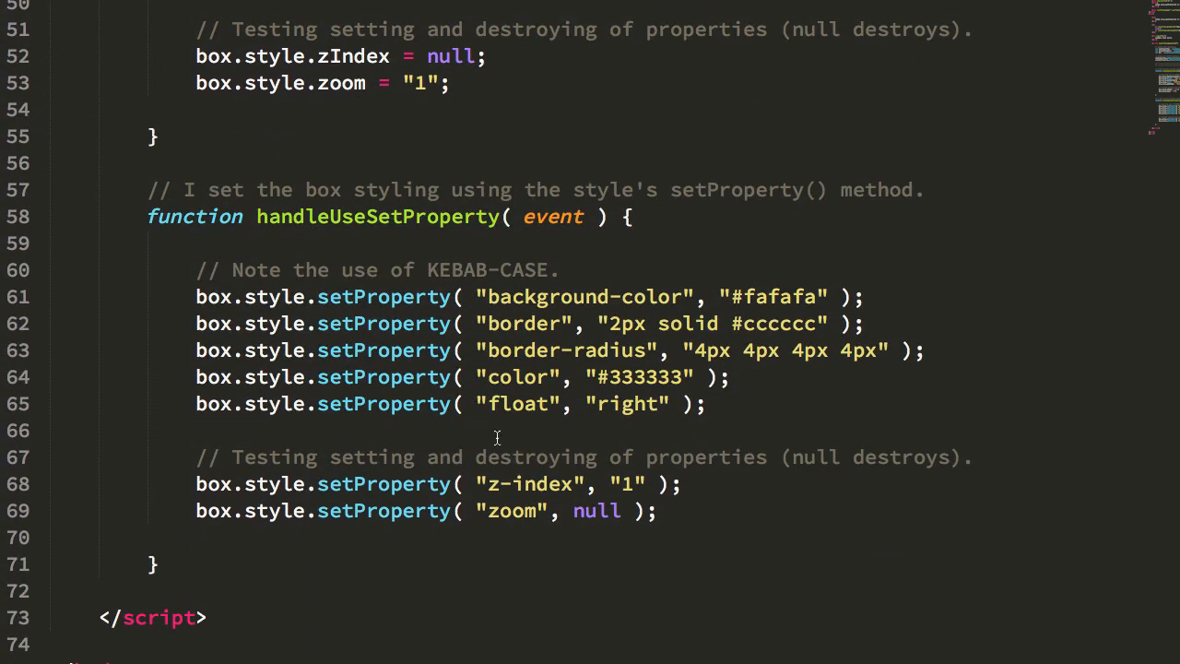
{"action": "double_click", "coordinate": [516, 403]}
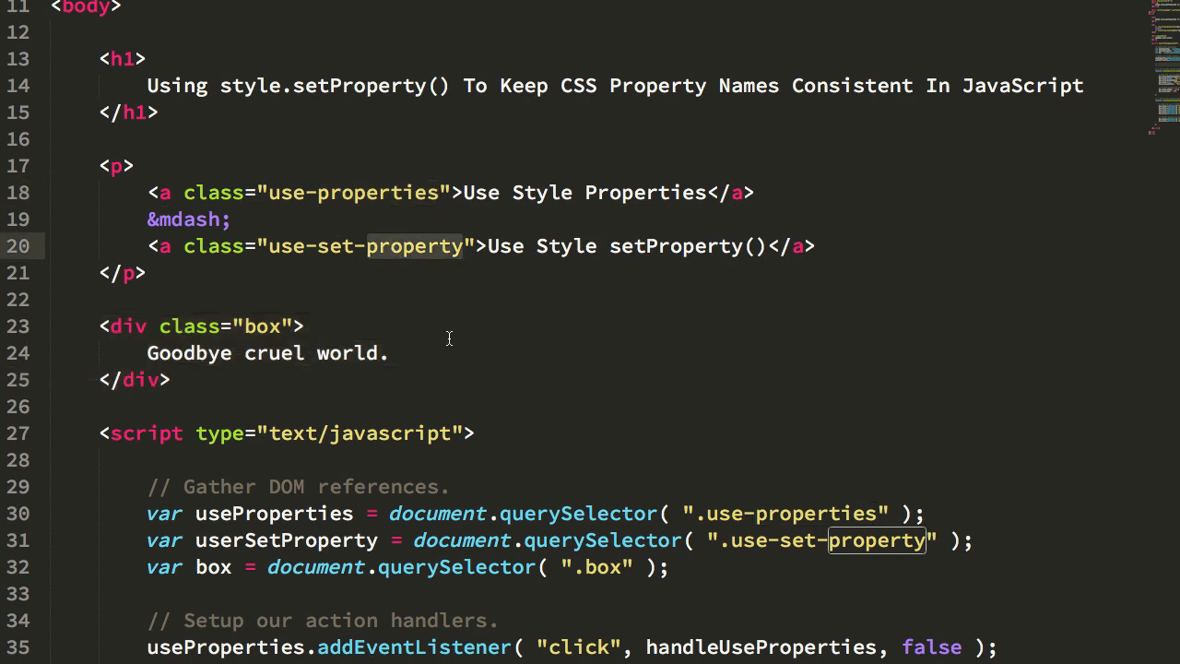
{"action": "mouse_move", "coordinate": [368, 211]}
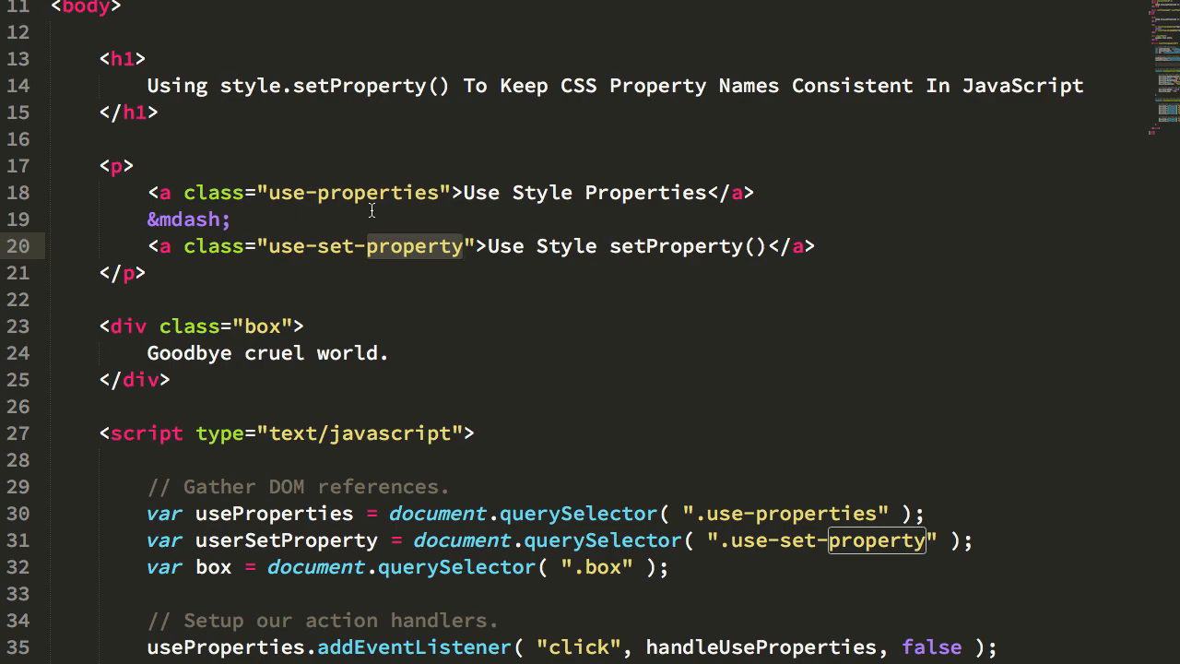
{"action": "mouse_move", "coordinate": [440, 311]}
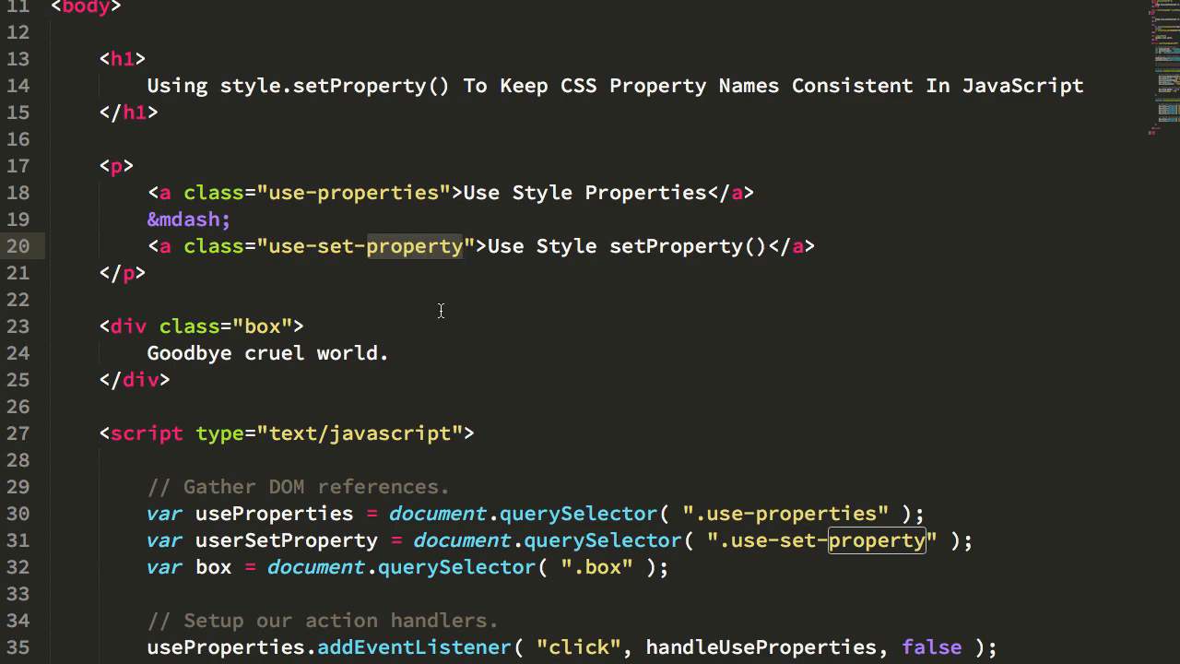
In Chrome, restyle the demo box, ending light, floated right with z-index 1.
{"action": "scroll", "scroll_direction": "down", "scroll_amount": 3}
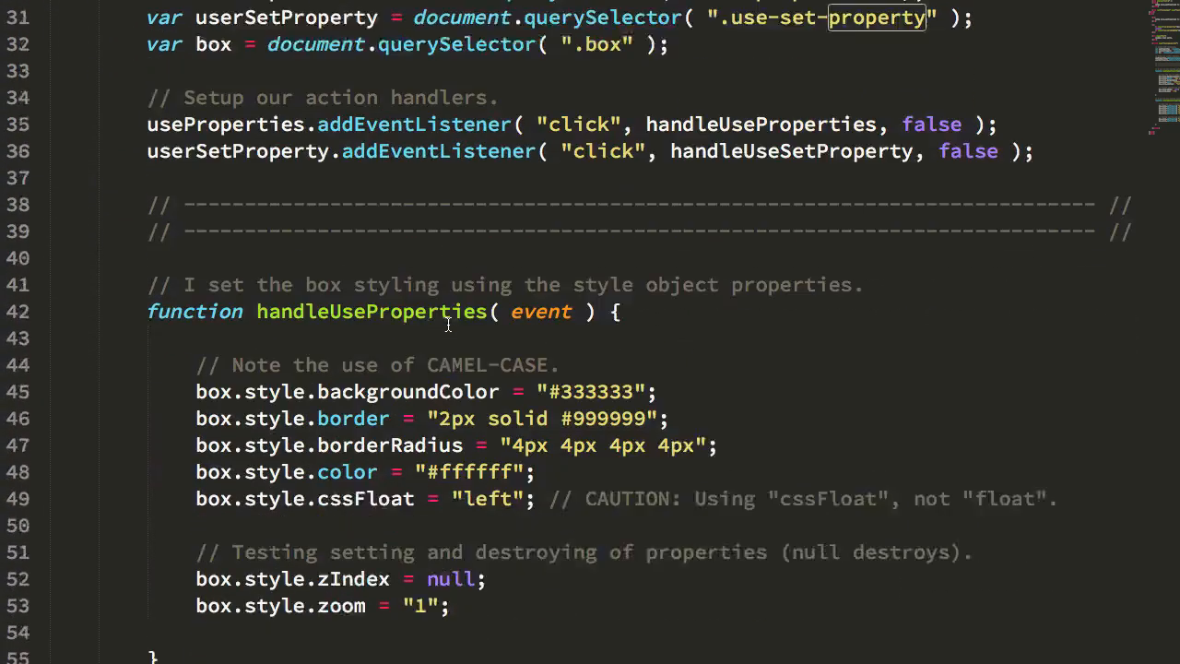
{"action": "scroll", "scroll_direction": "down", "scroll_amount": 3}
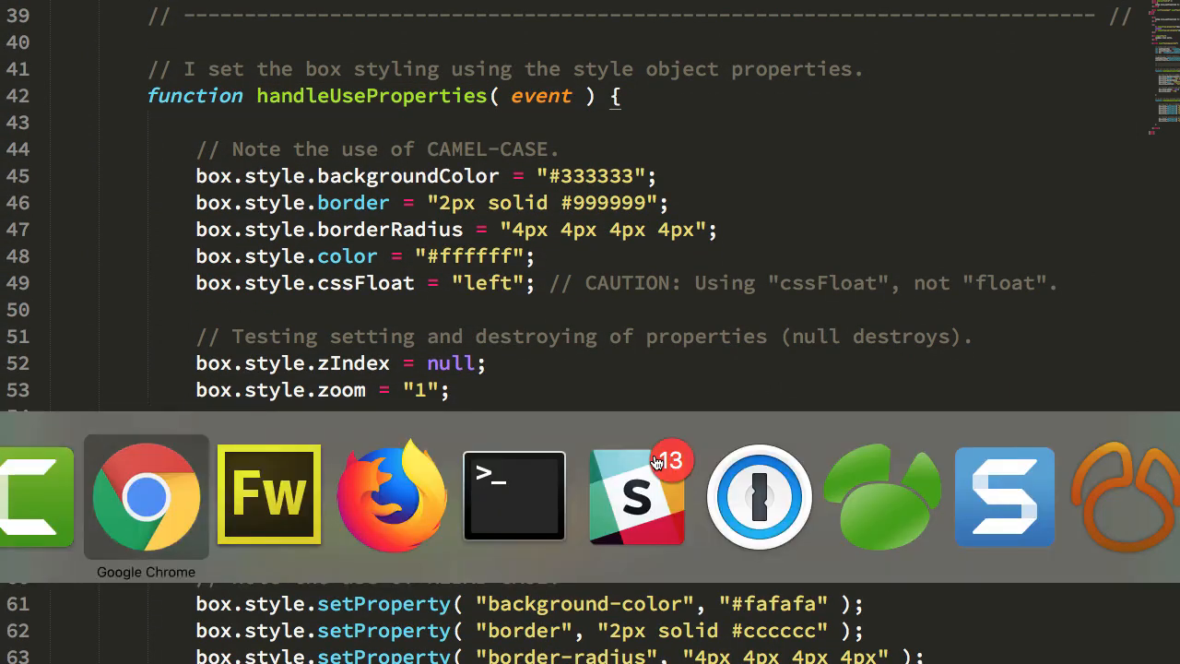
{"action": "left_click", "coordinate": [146, 495]}
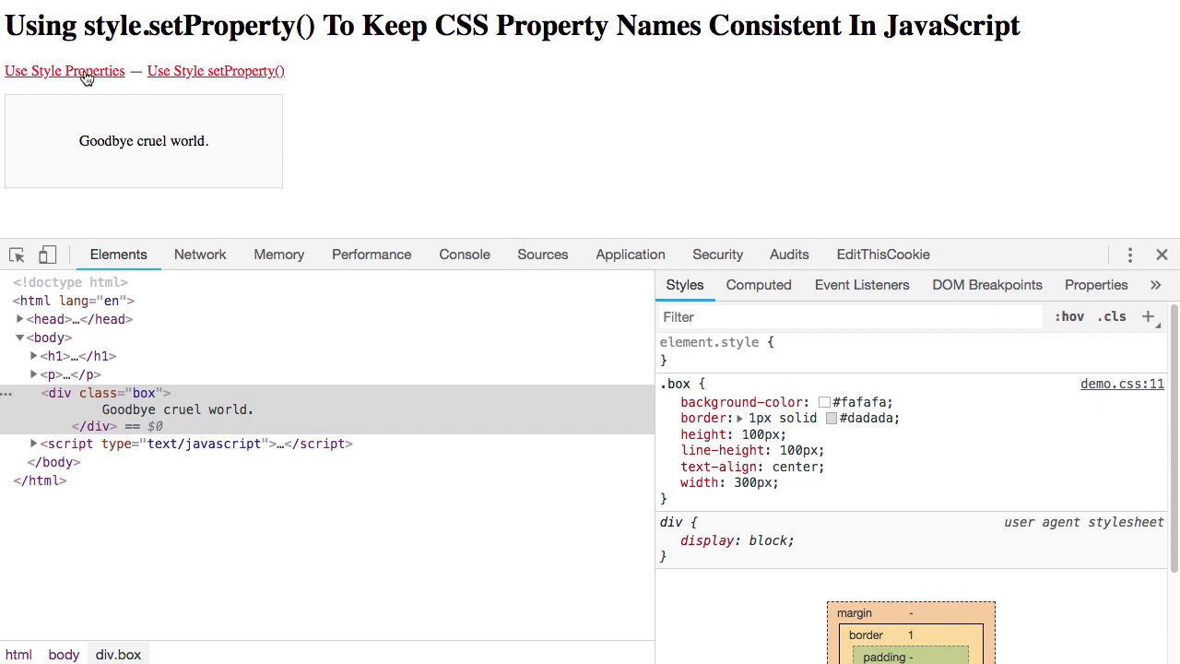
{"action": "mouse_move", "coordinate": [58, 77]}
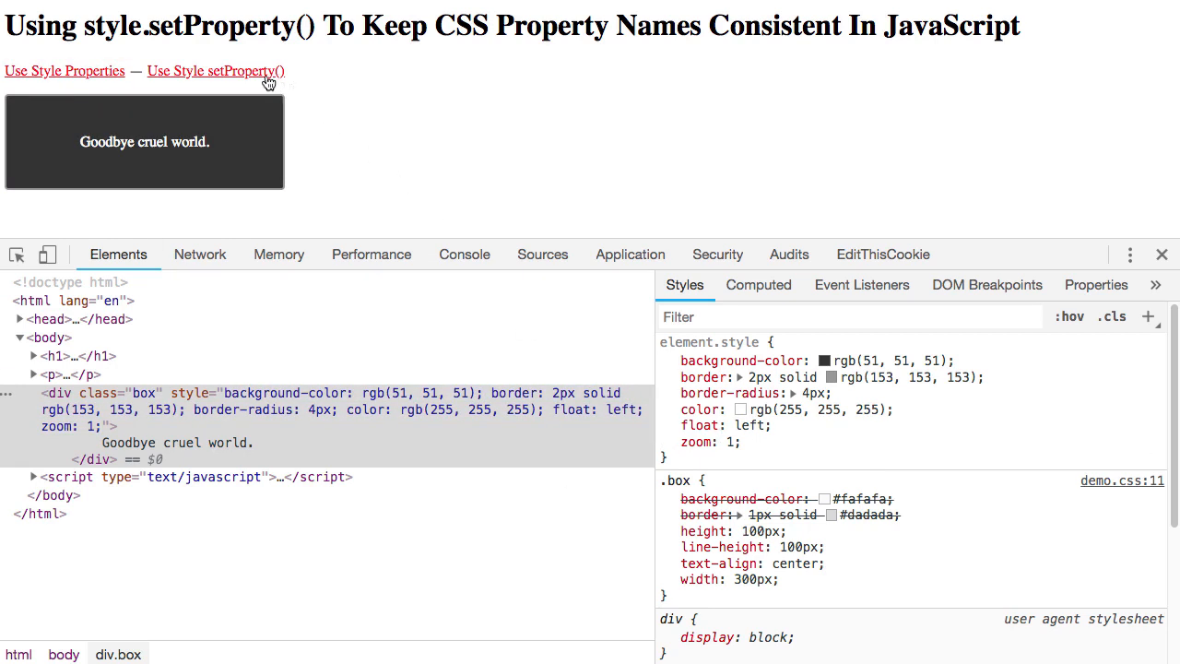
{"action": "mouse_move", "coordinate": [233, 79]}
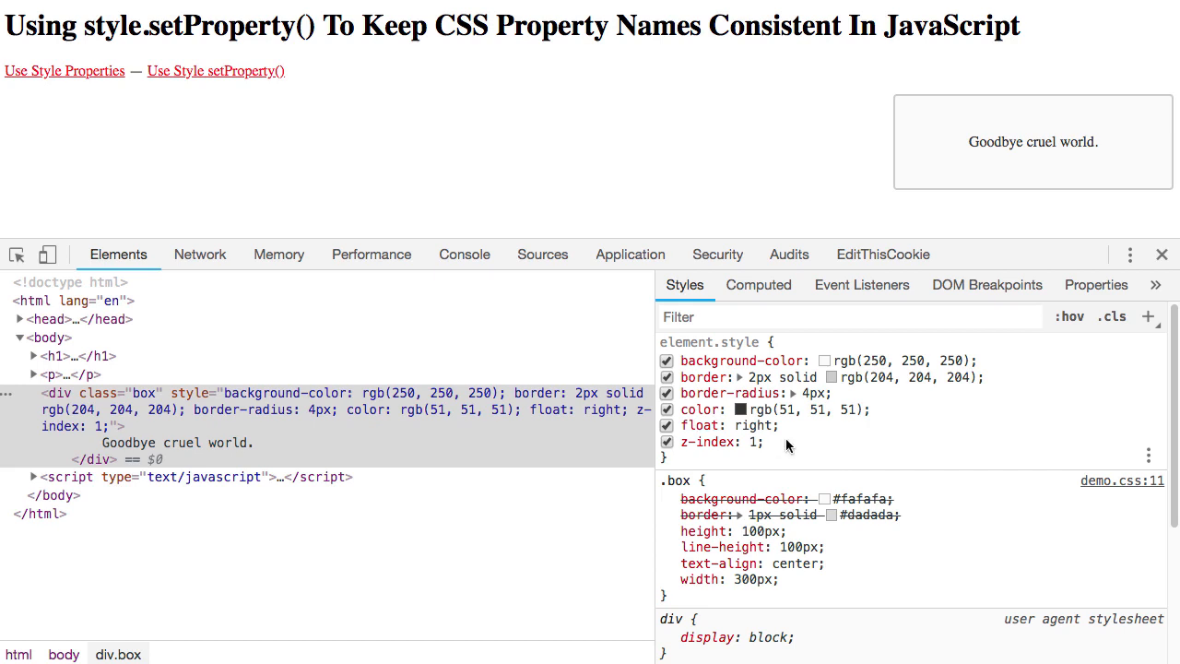
{"action": "left_click", "coordinate": [216, 70]}
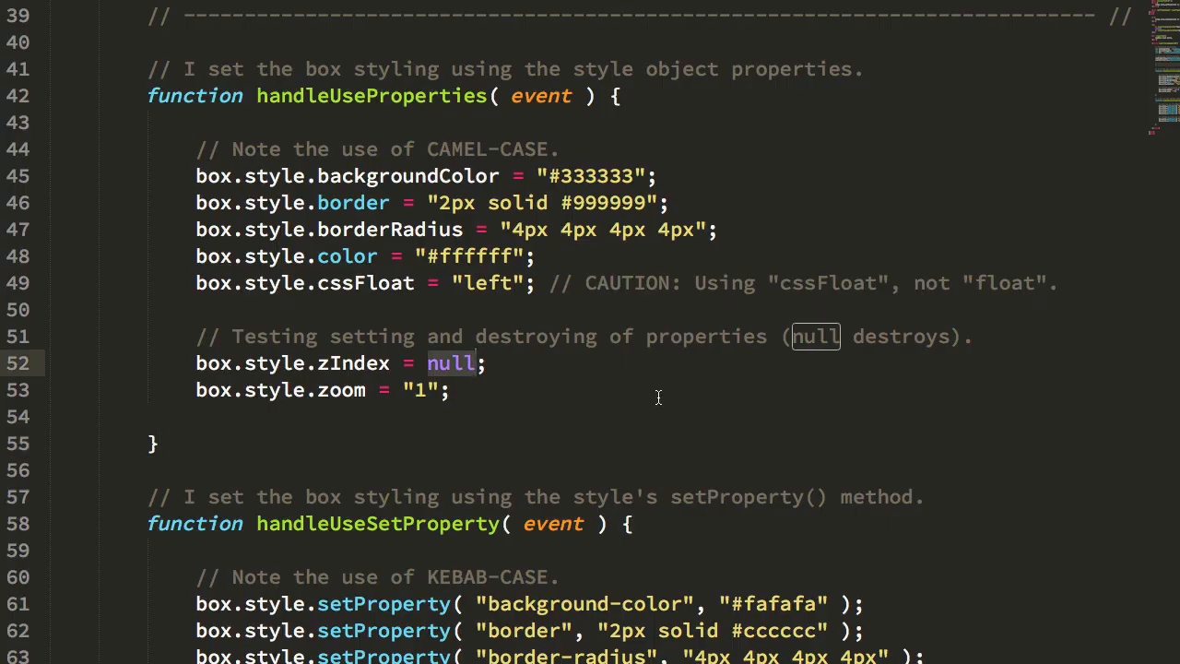
{"action": "scroll", "scroll_direction": "down", "scroll_amount": 3}
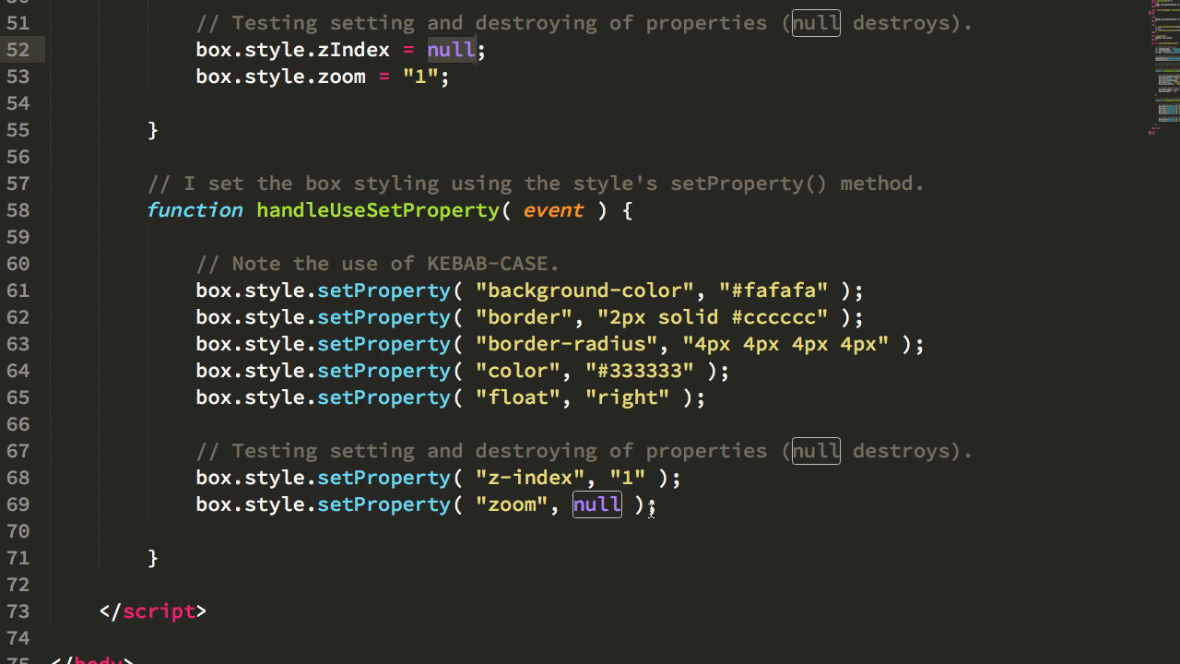
{"action": "mouse_move", "coordinate": [348, 90]}
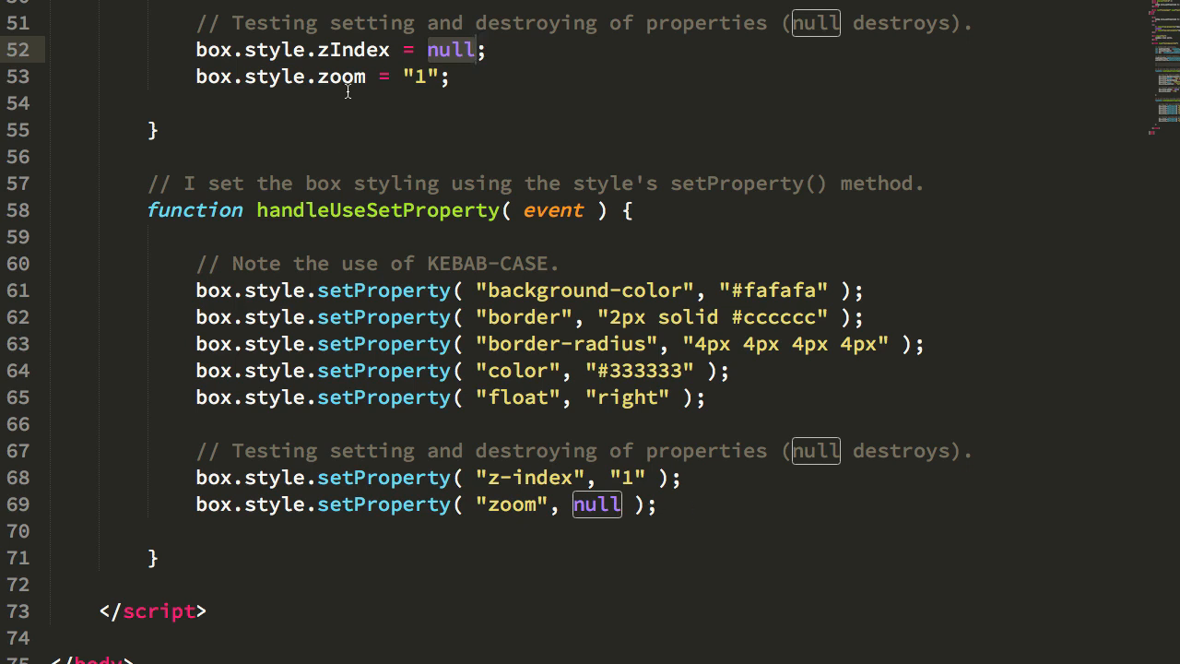
{"action": "left_click", "coordinate": [358, 50]}
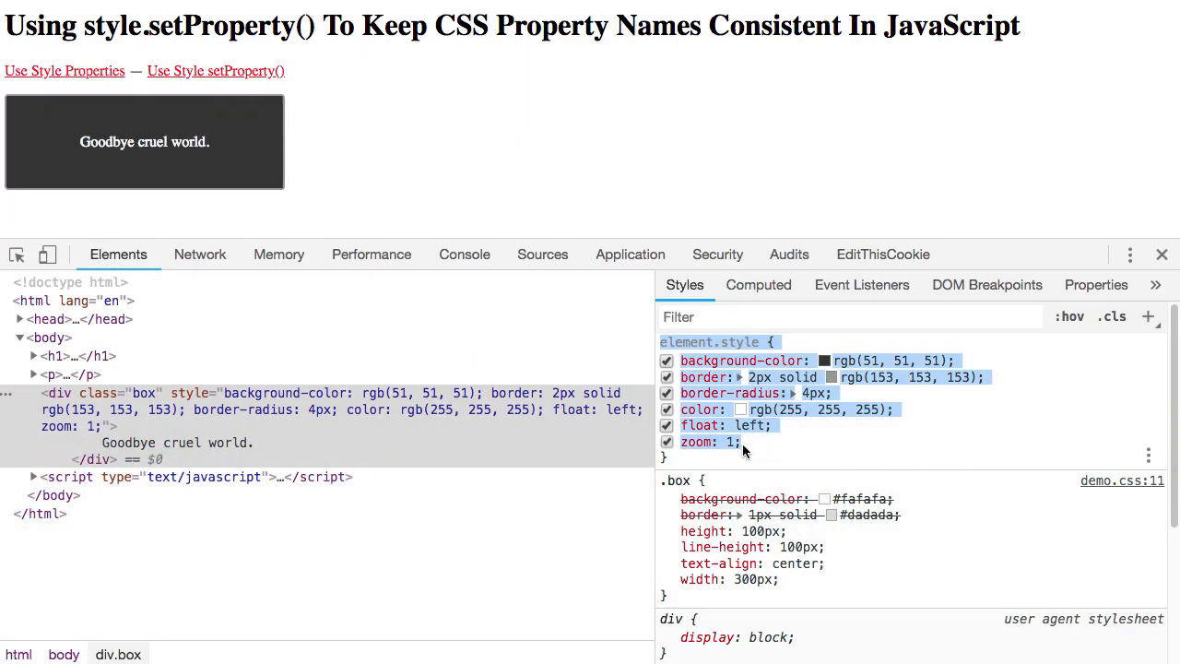
Rerun Use Style Properties: box turns dark, floats left, zoom 1, z-index removed.
{"action": "left_click", "coordinate": [215, 70]}
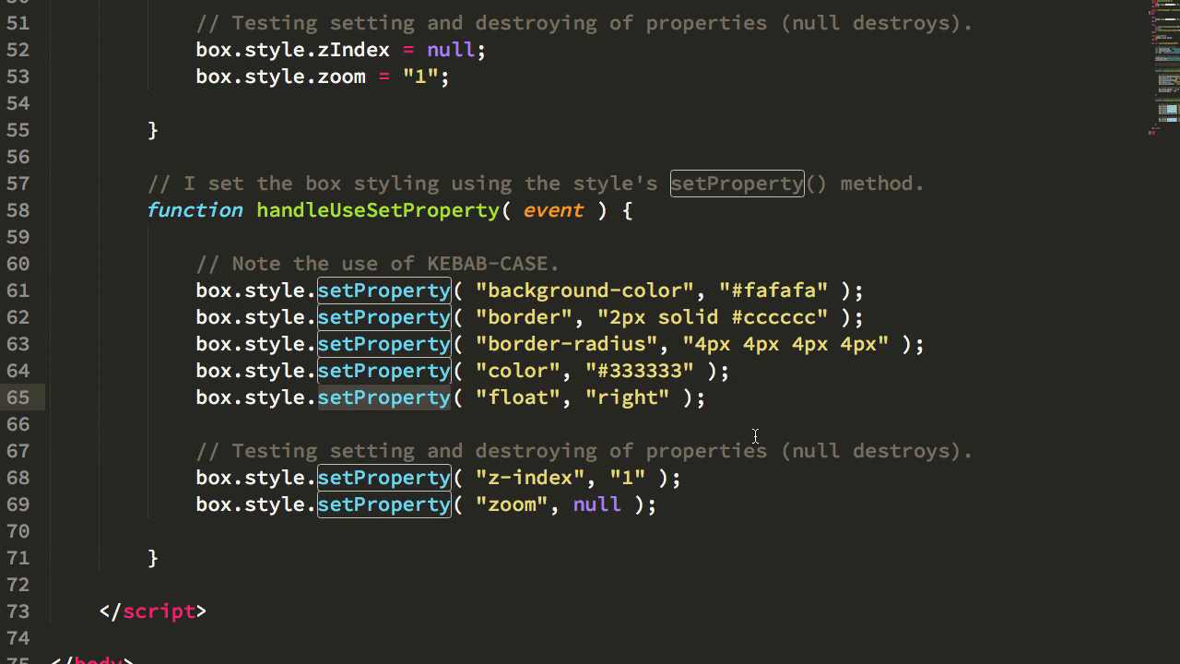
{"action": "mouse_move", "coordinate": [467, 448]}
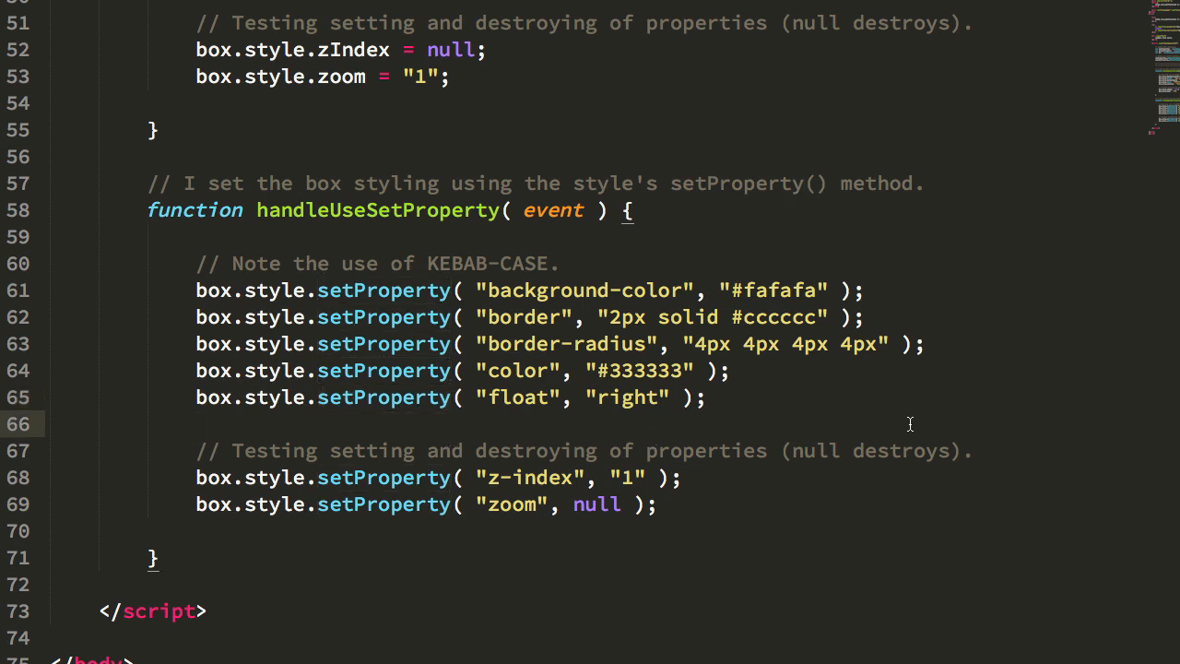
{"action": "mouse_move", "coordinate": [1065, 61]}
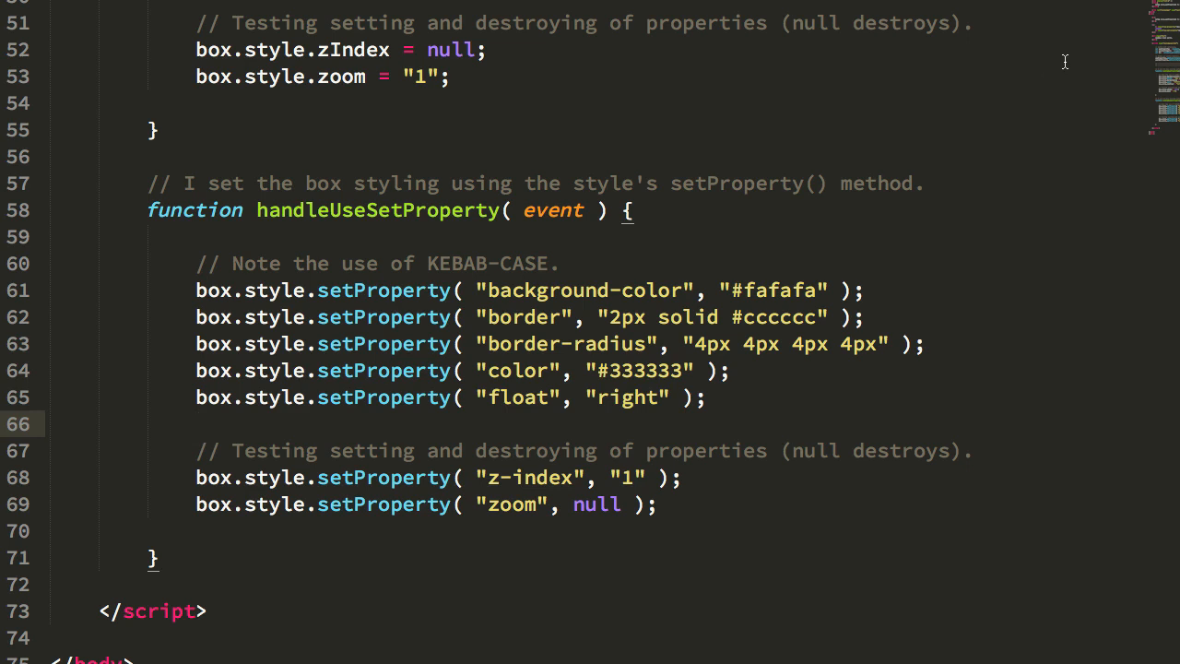